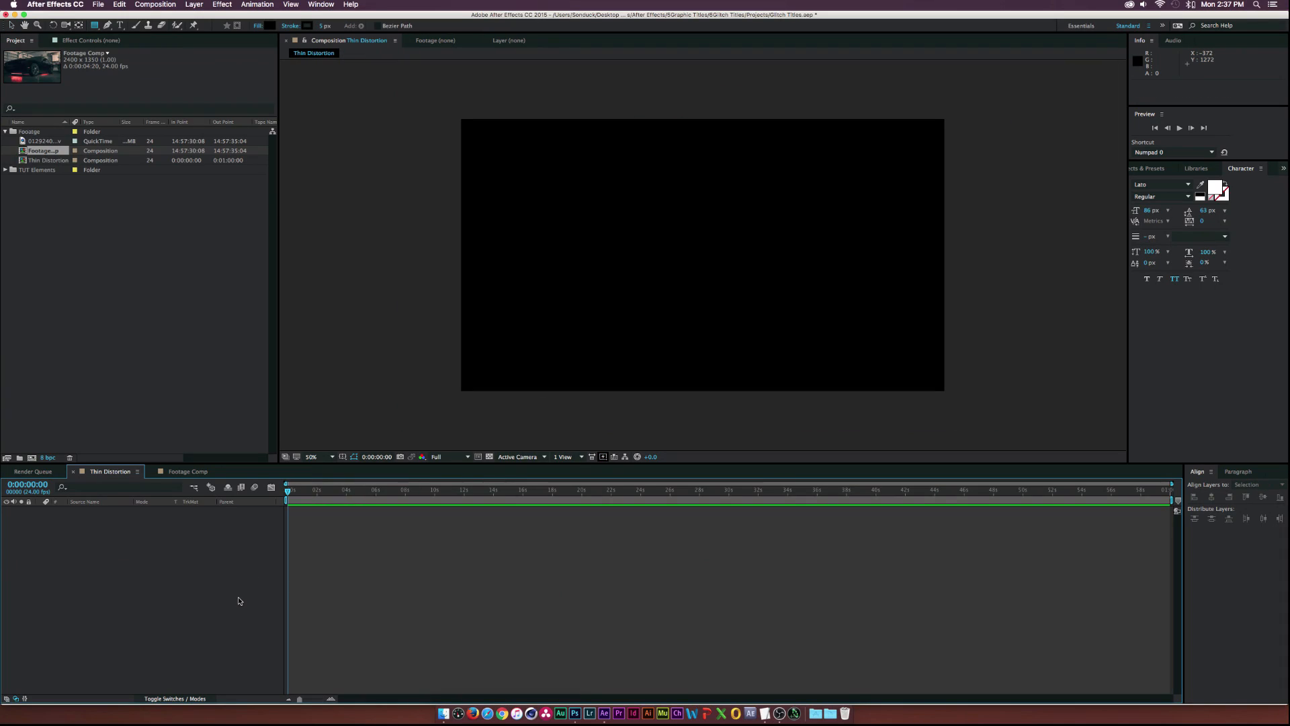
Add a new comp-sized white solid layer via Layer > New > Solid
left_click(195, 4)
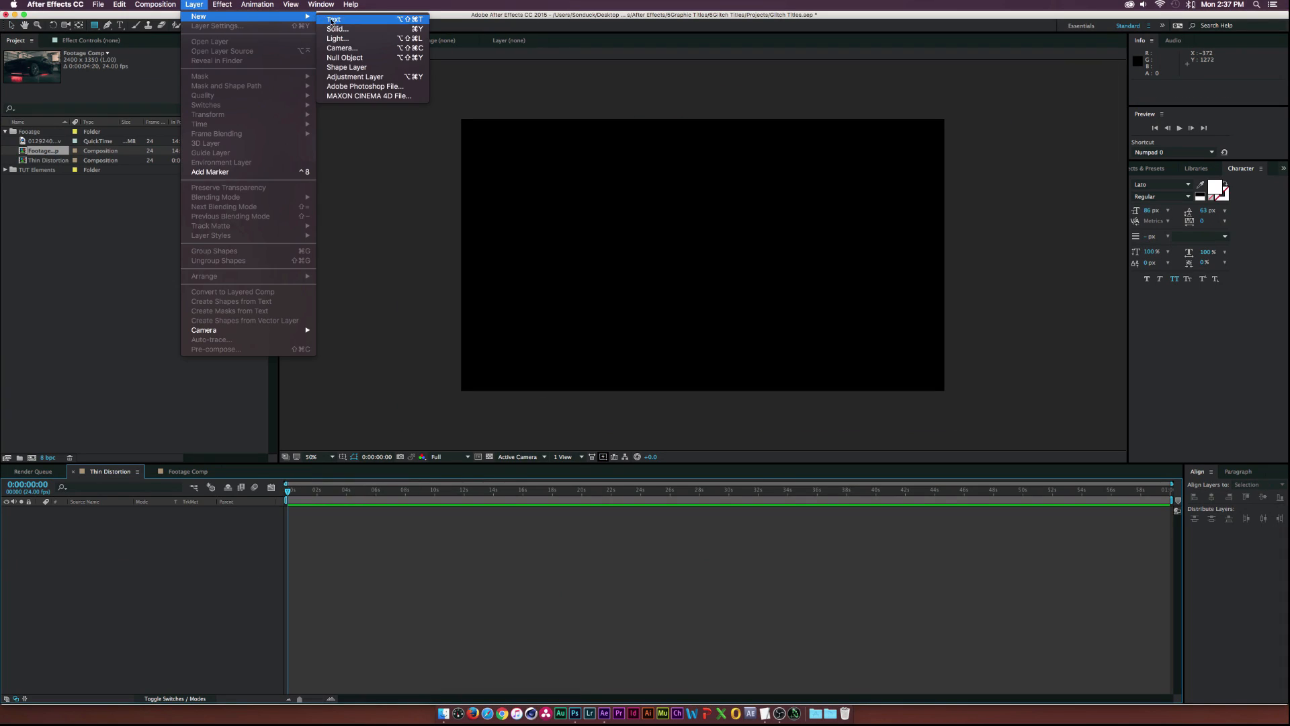
left_click(337, 29)
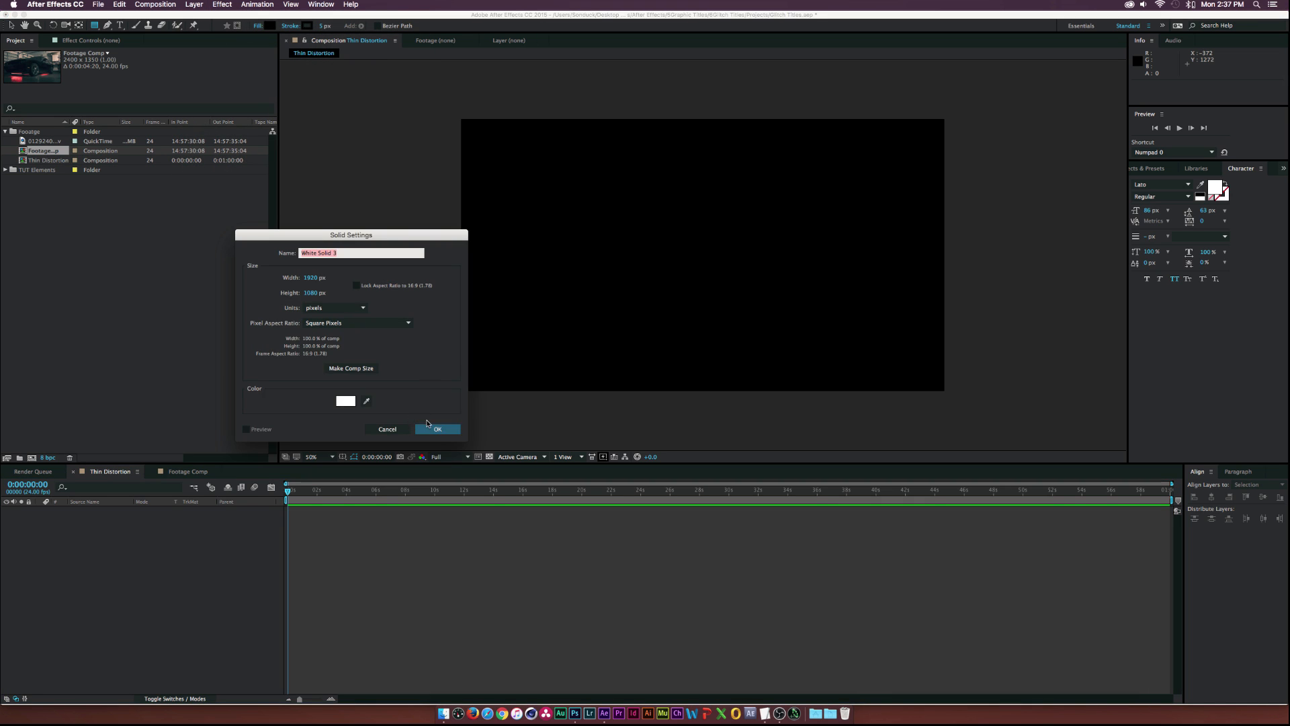
left_click(437, 428)
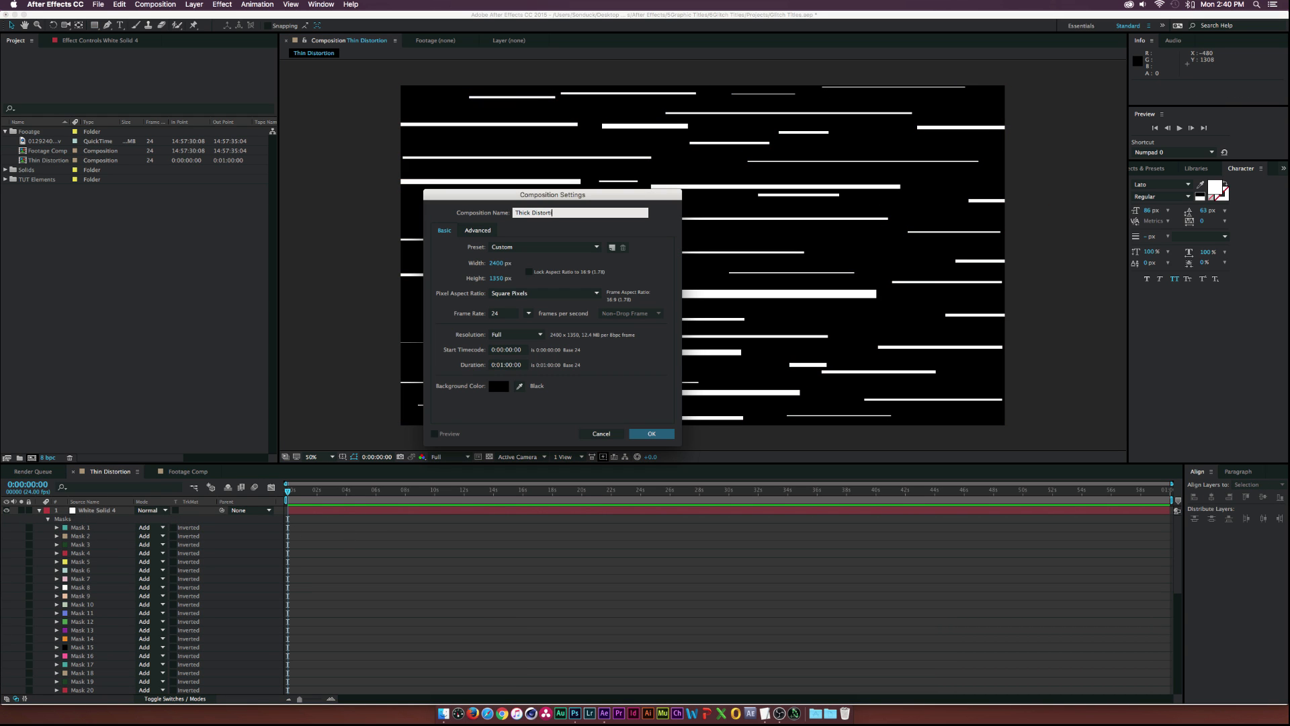
Confirm the Thick Distortion composition, then return to the Footage Comp timeline
left_click(651, 433)
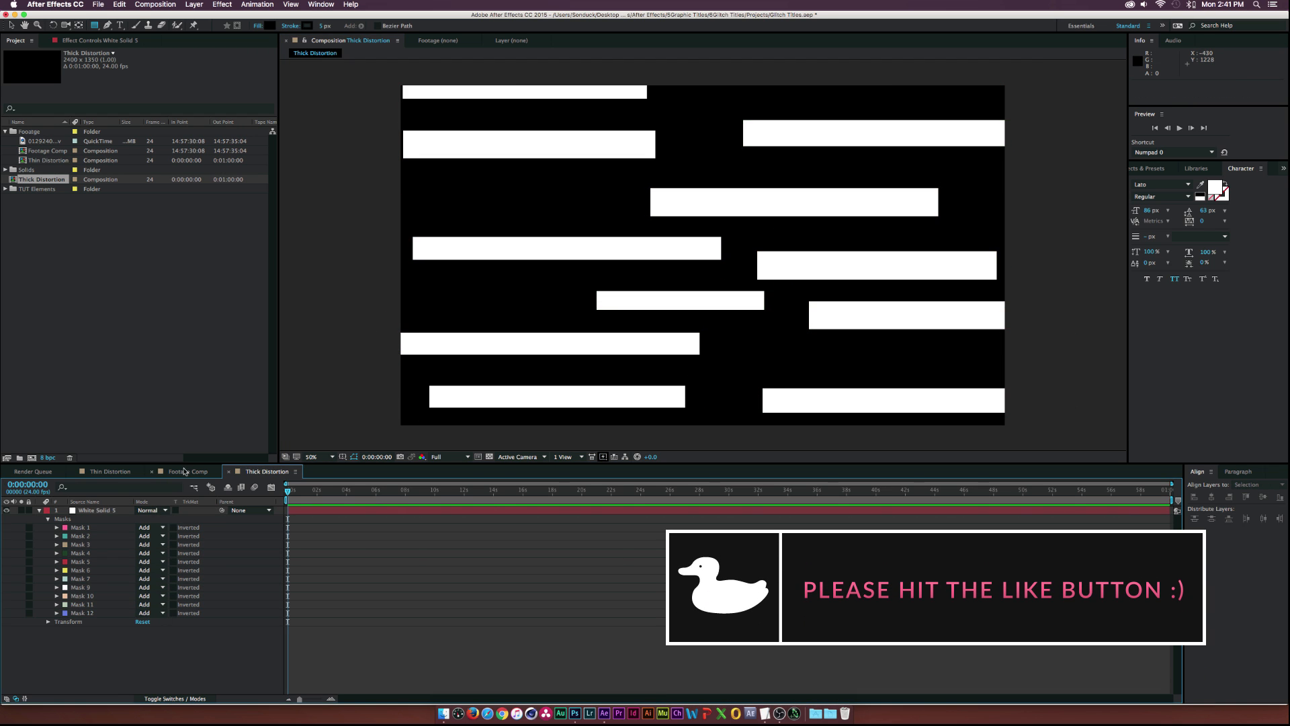
left_click(187, 471)
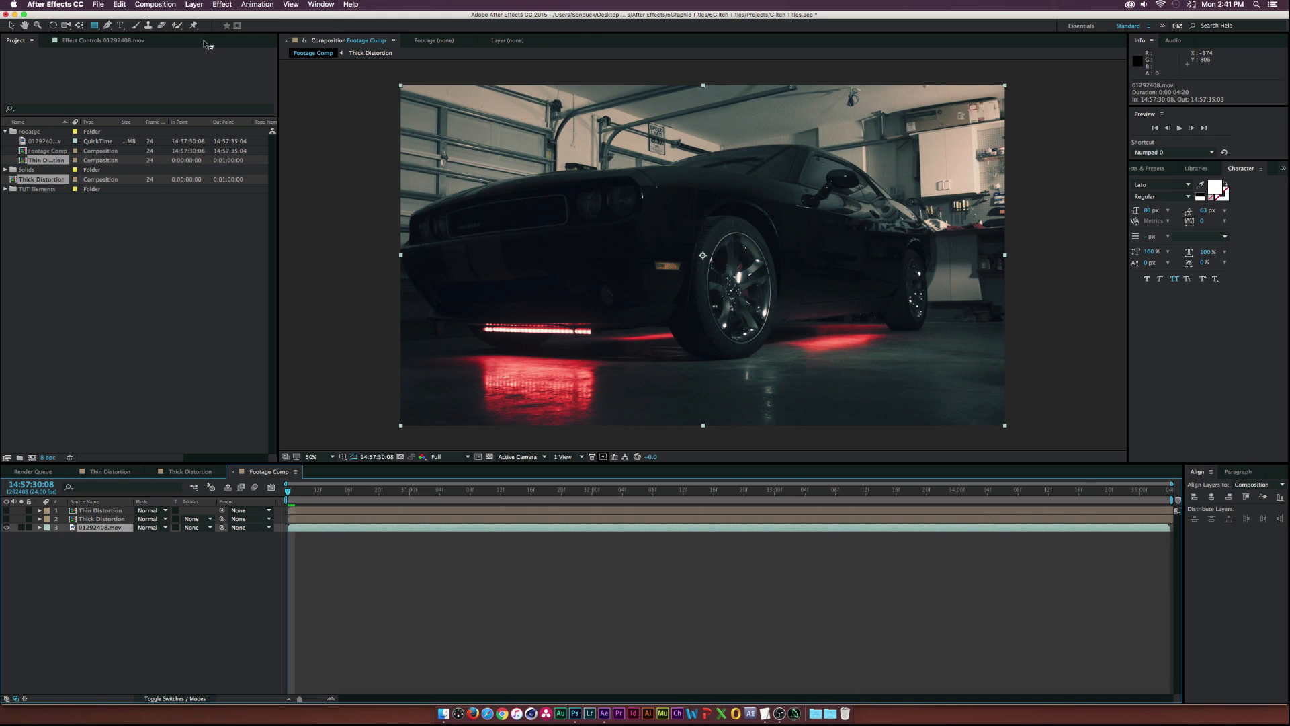
Apply Displacement Map to the car footage with Thin Distortion as the map layer
left_click(223, 4)
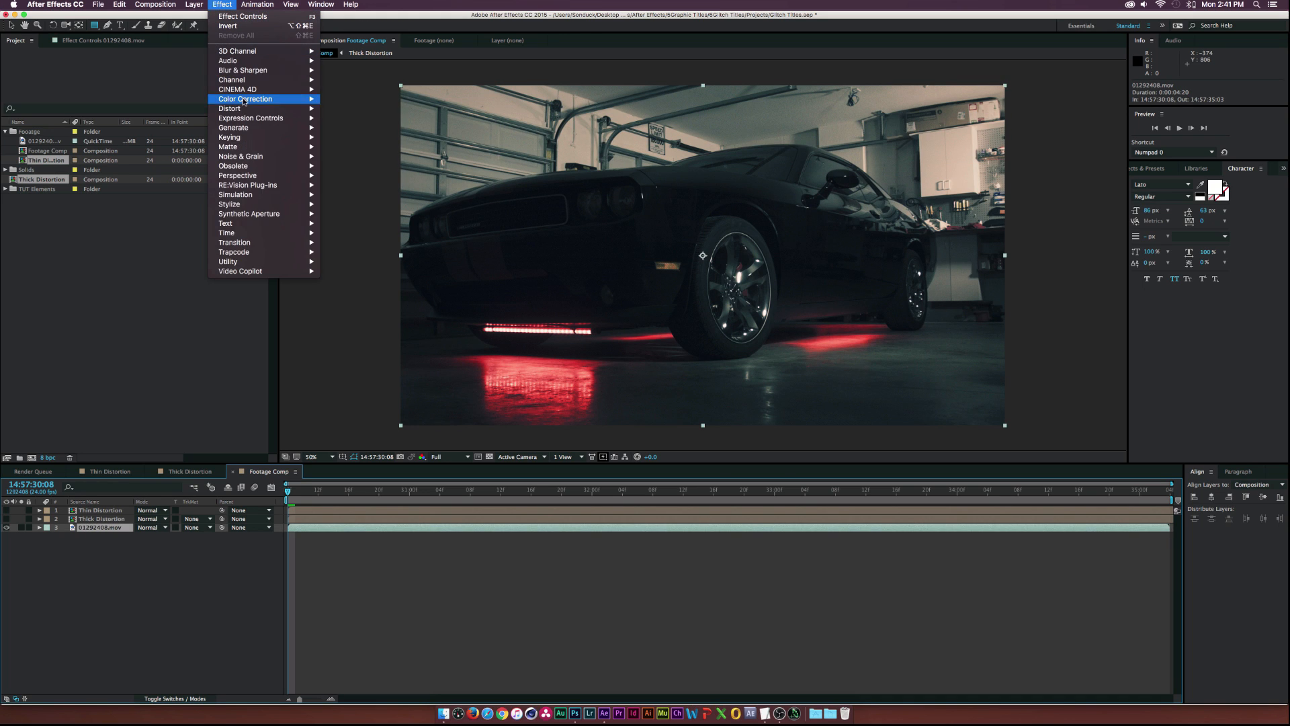
mouse_move(229, 107)
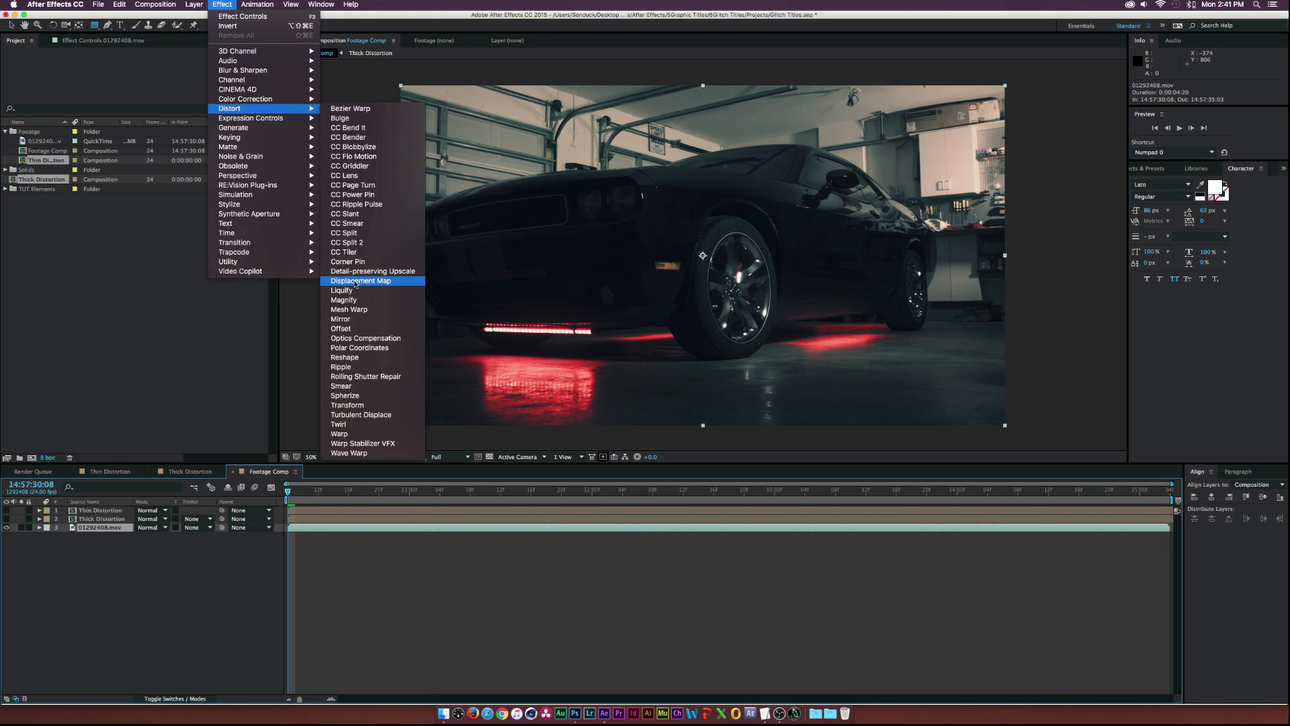
left_click(360, 281)
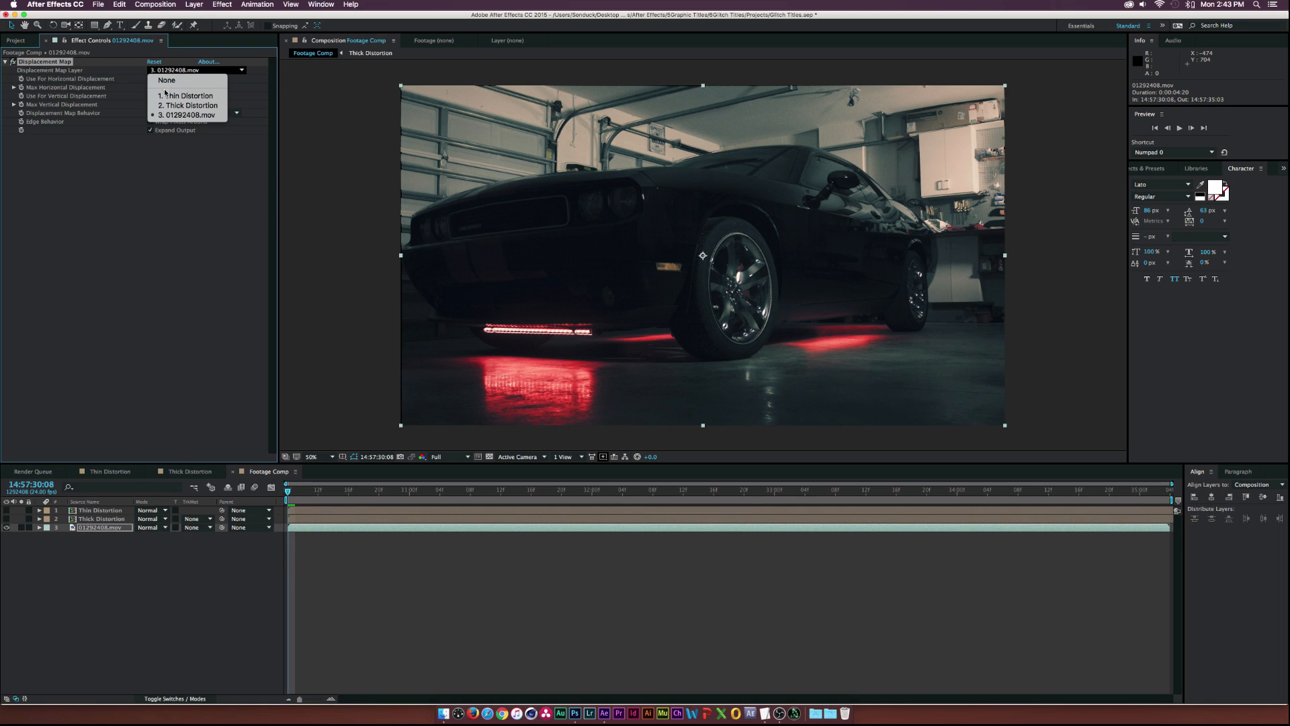
left_click(187, 95)
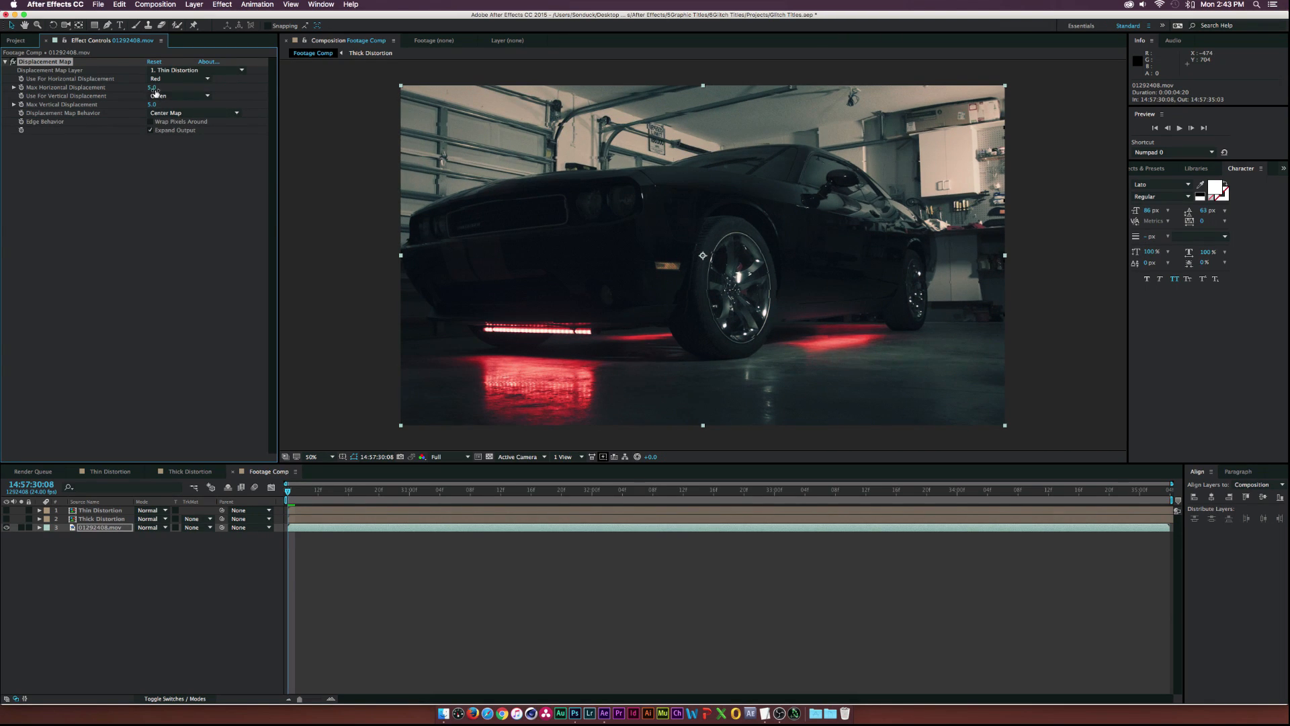
left_click(181, 95)
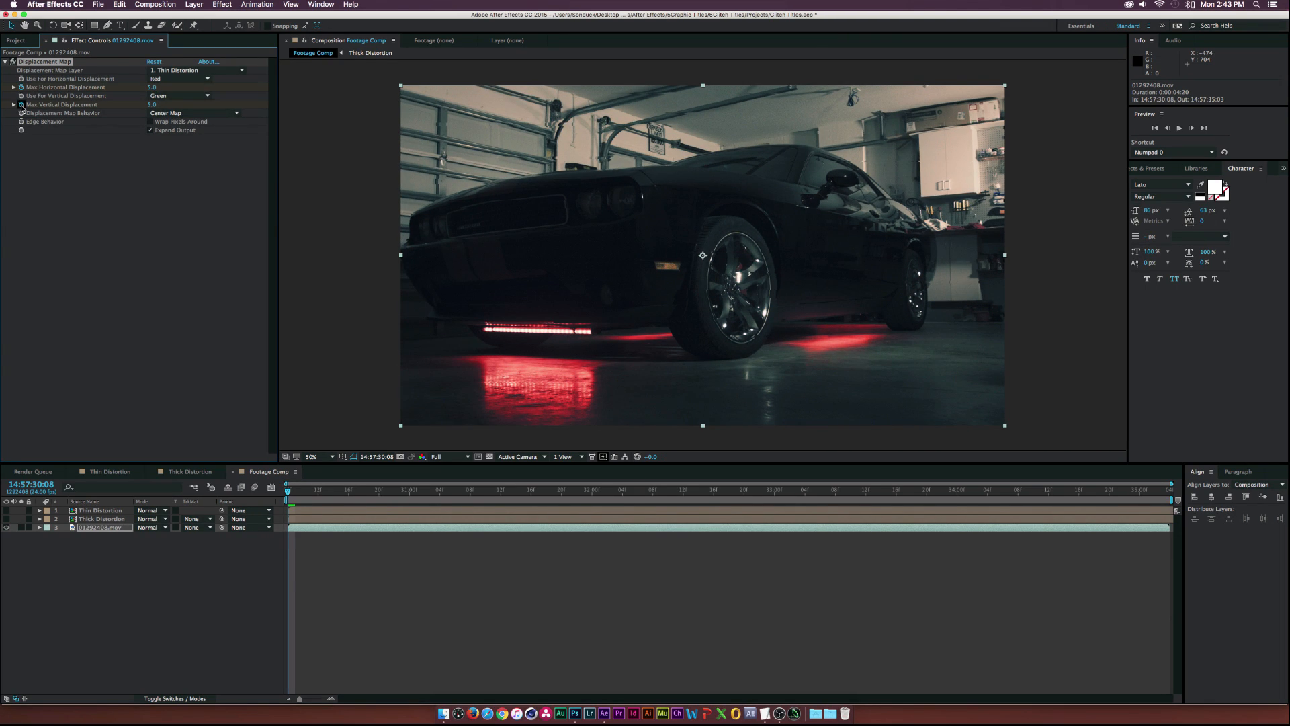
left_click(152, 87)
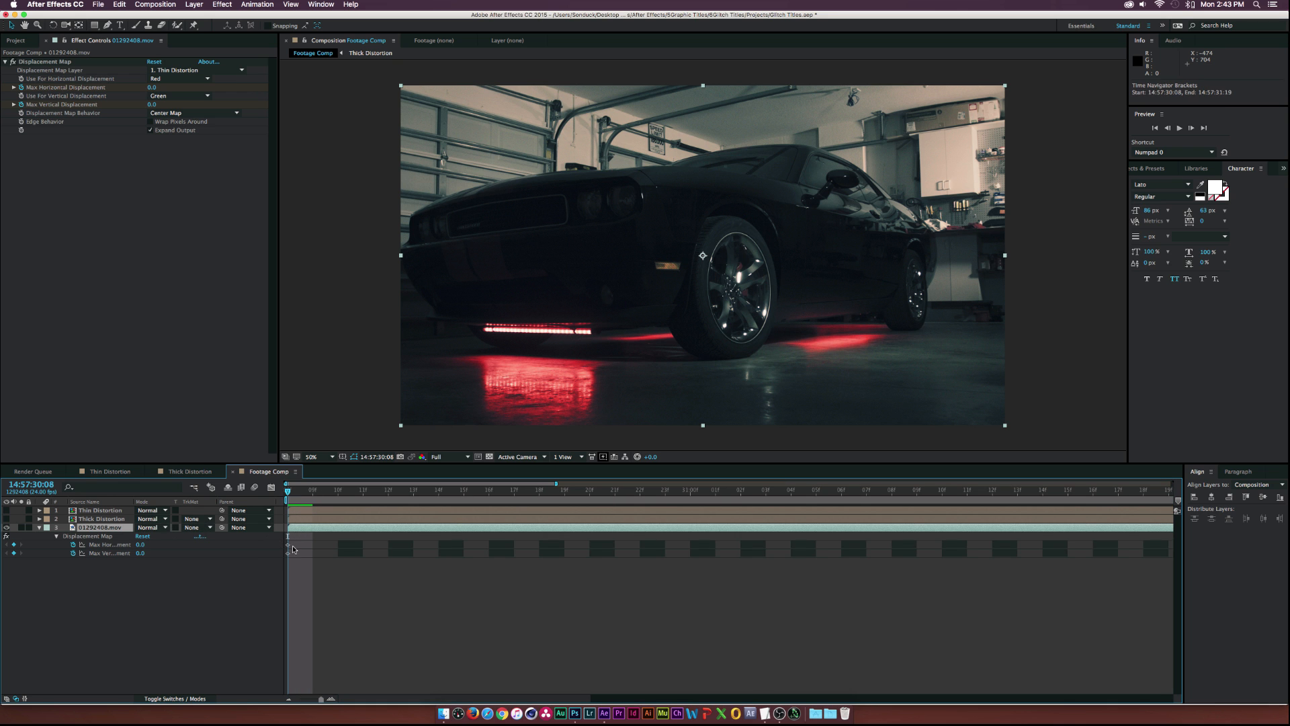
Keyframe Max Horizontal and Vertical Displacement, then move to a later frame
left_click(312, 491)
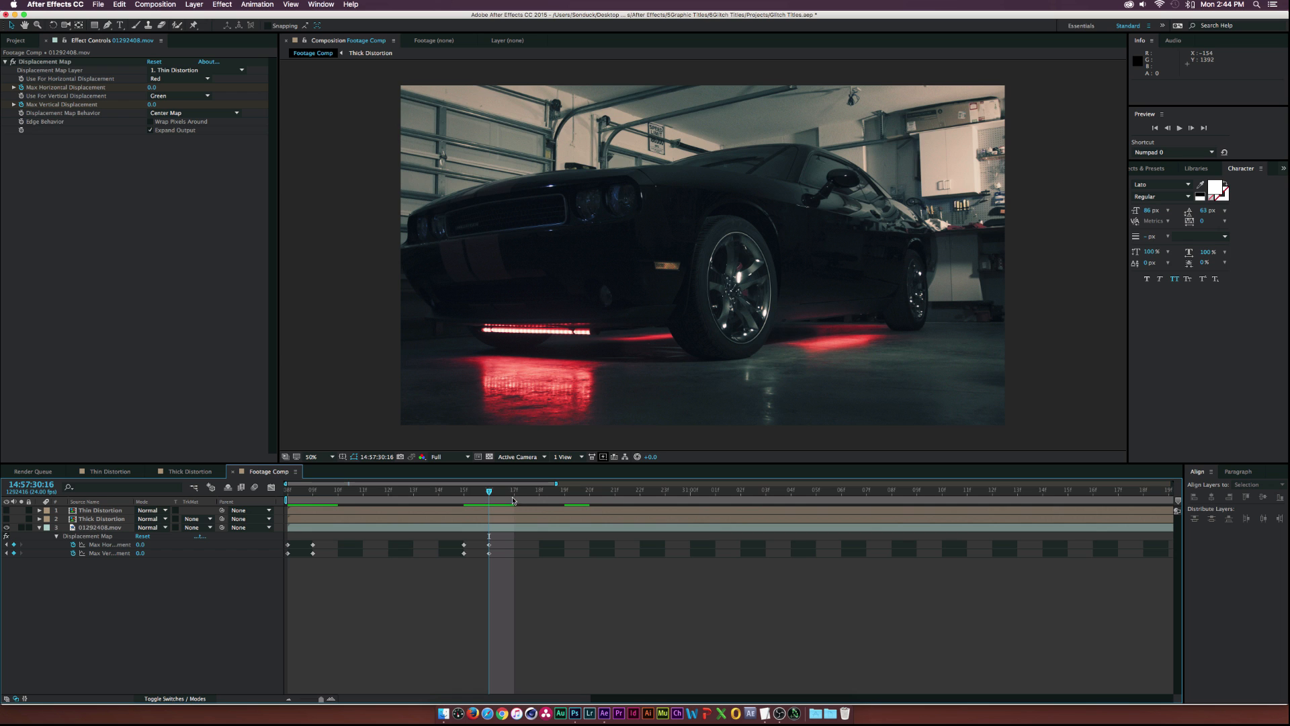
left_click(100, 527)
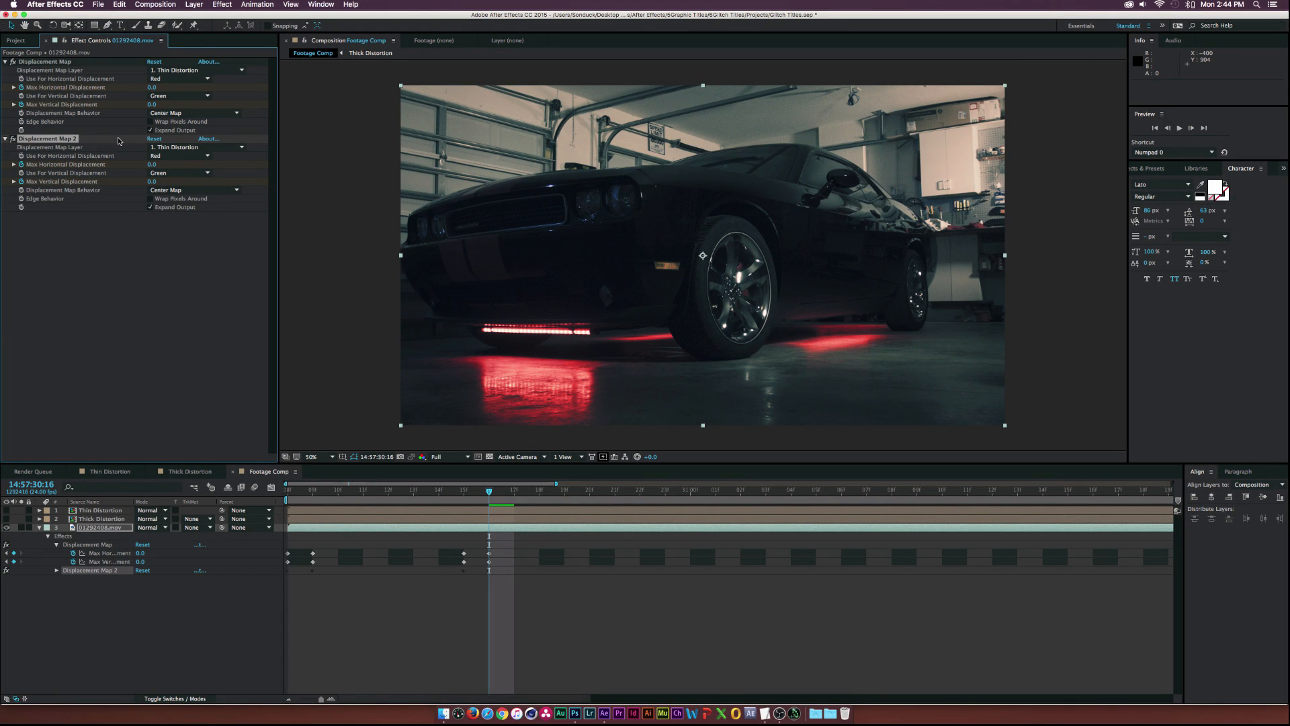
Set Displacement Map 2's layer to Thick Distortion and adjust its displacement amount
left_click(196, 147)
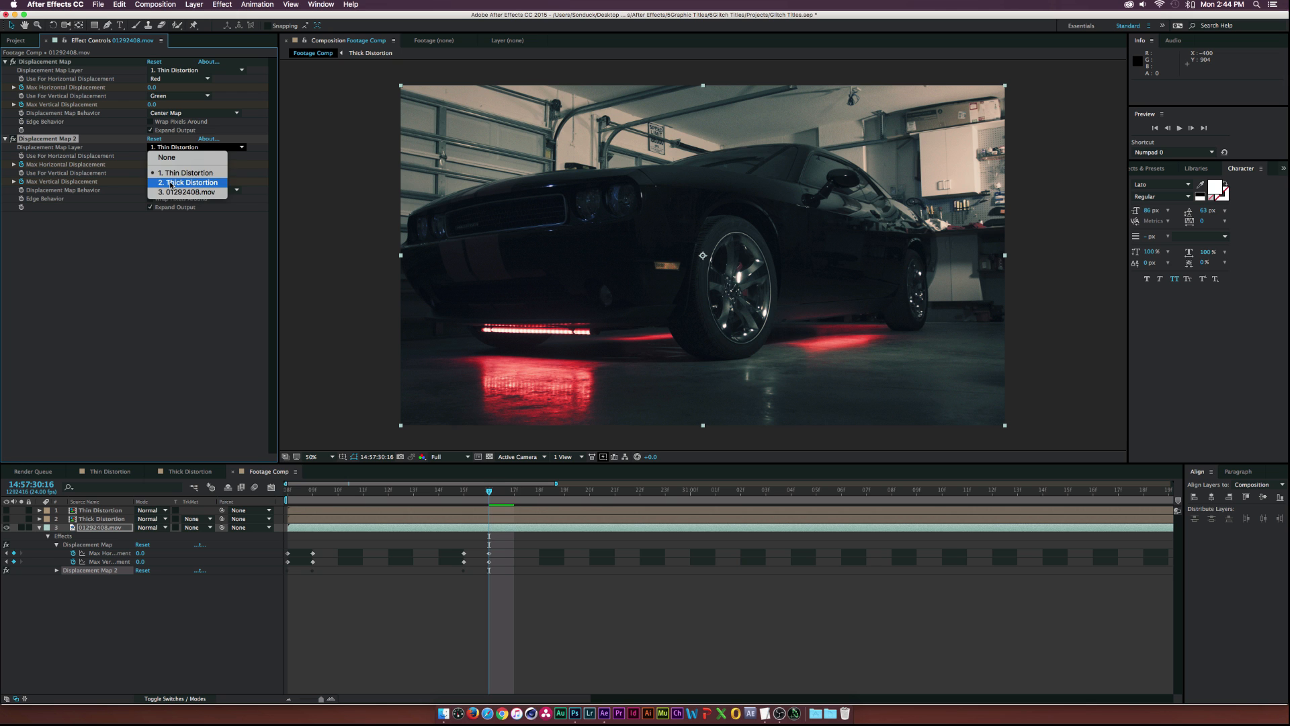
left_click(188, 182)
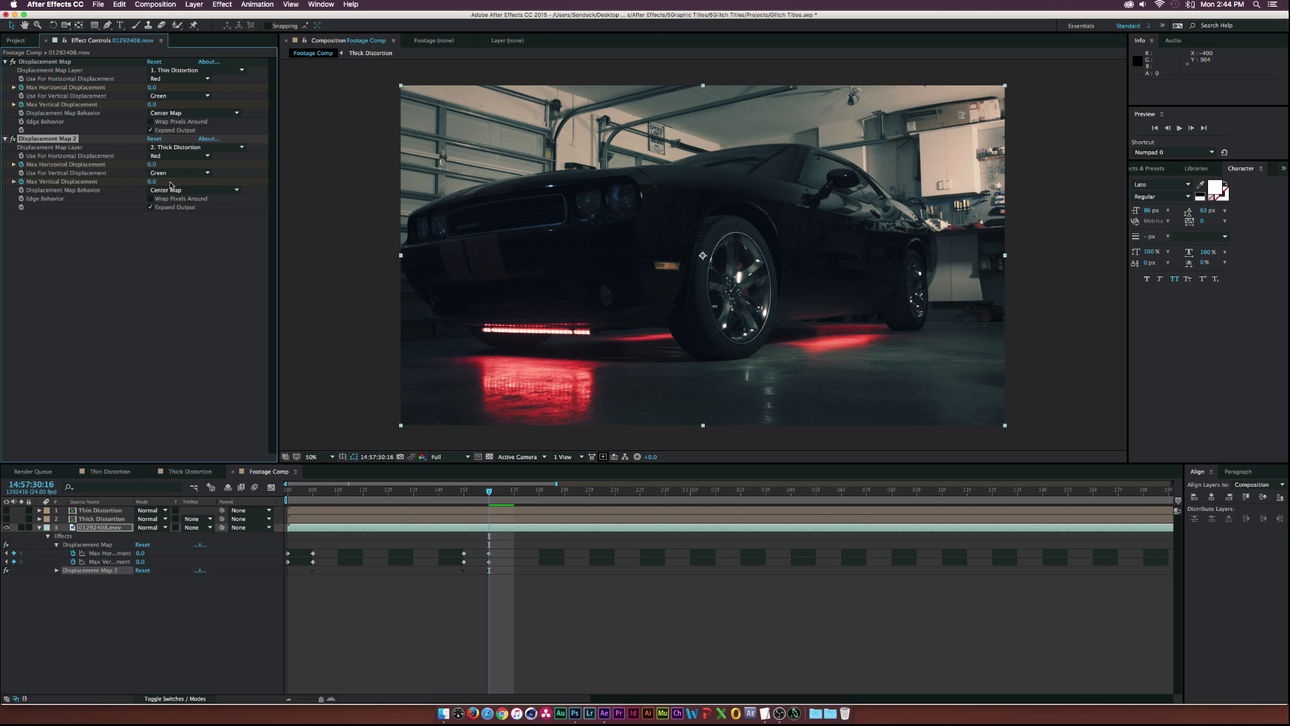
left_click(58, 569)
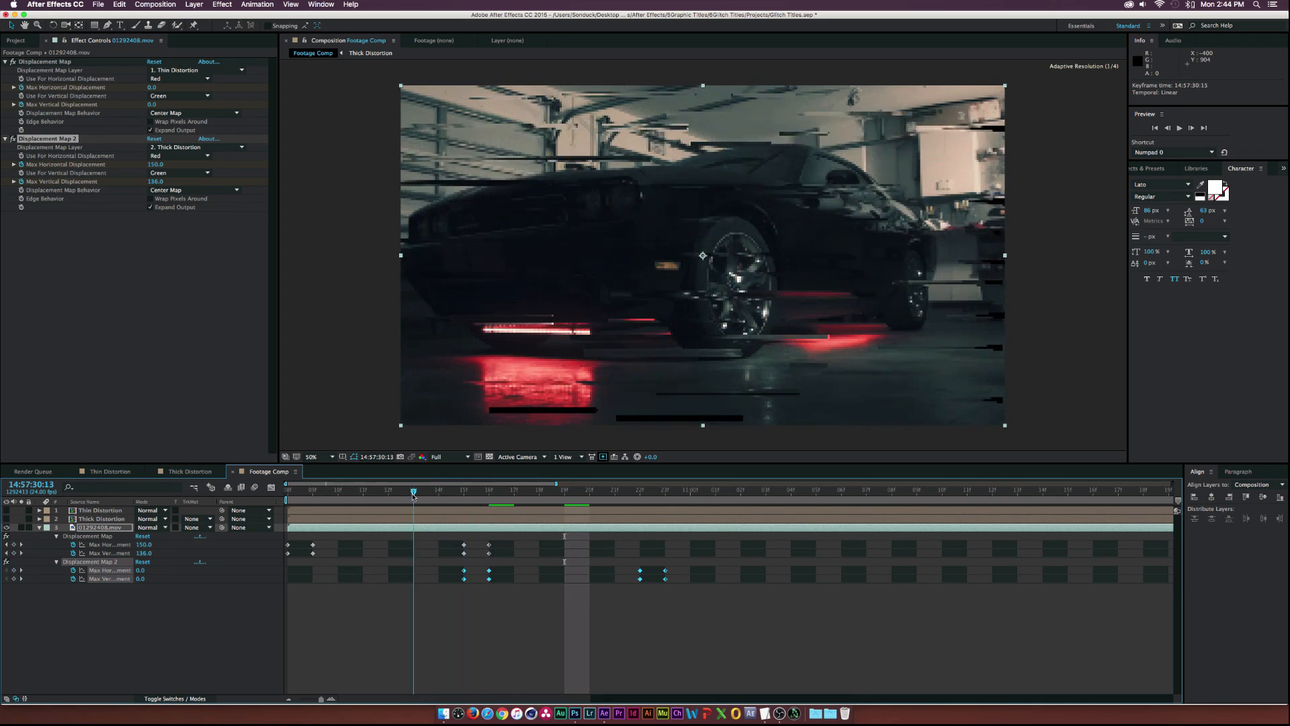
Jump to a later frame where both displacement amounts return to zero
left_click(664, 490)
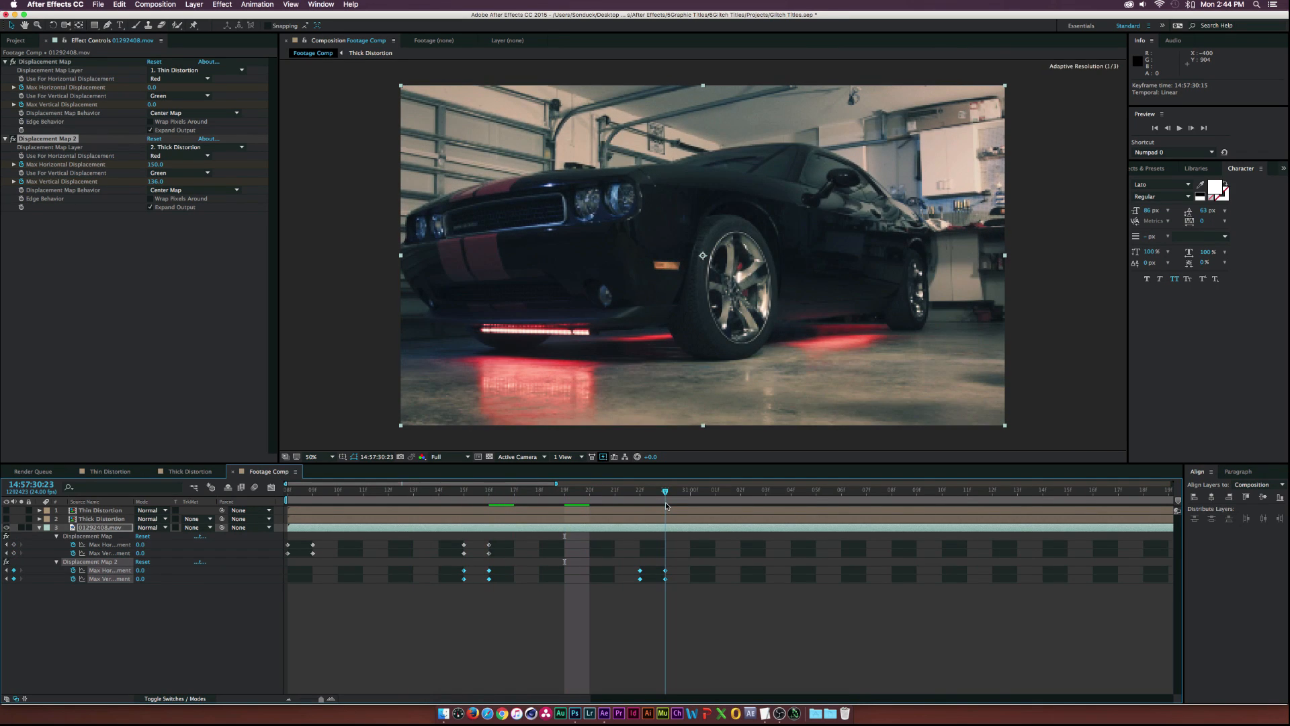